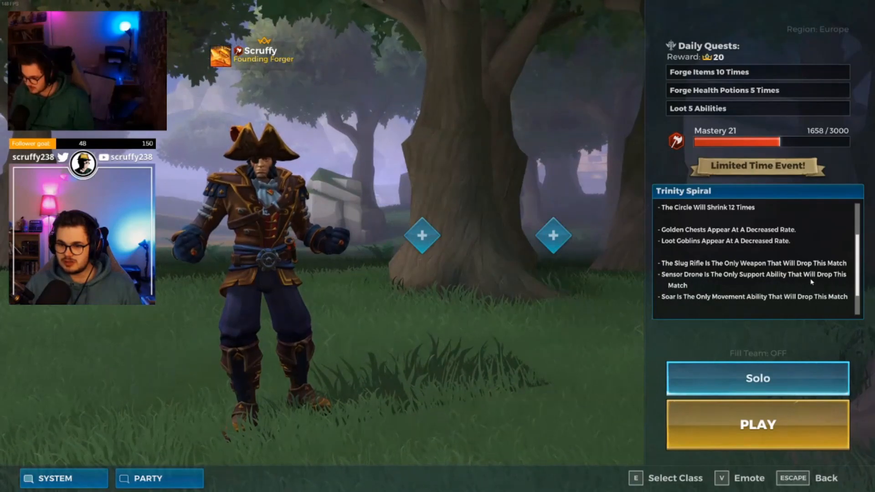
- Bring up the Raspberry Pi High Quality Camera Module page, listed at £49.50 and sold out
{"action": "scroll", "scroll_direction": "down", "scroll_amount": 3}
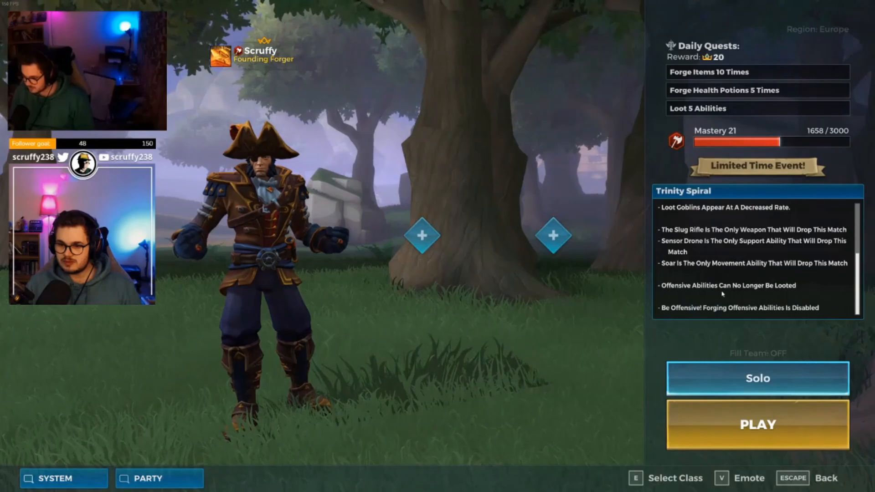
{"action": "left_click", "coordinate": [757, 425]}
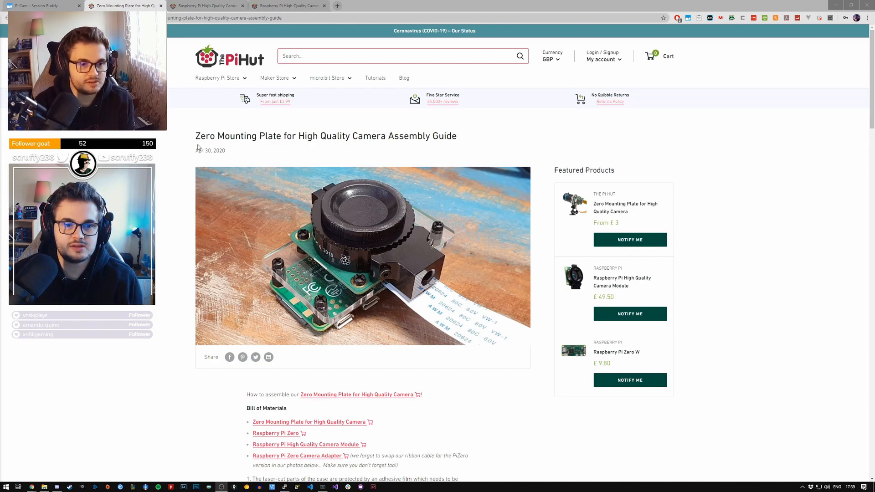
{"action": "mouse_move", "coordinate": [337, 156]}
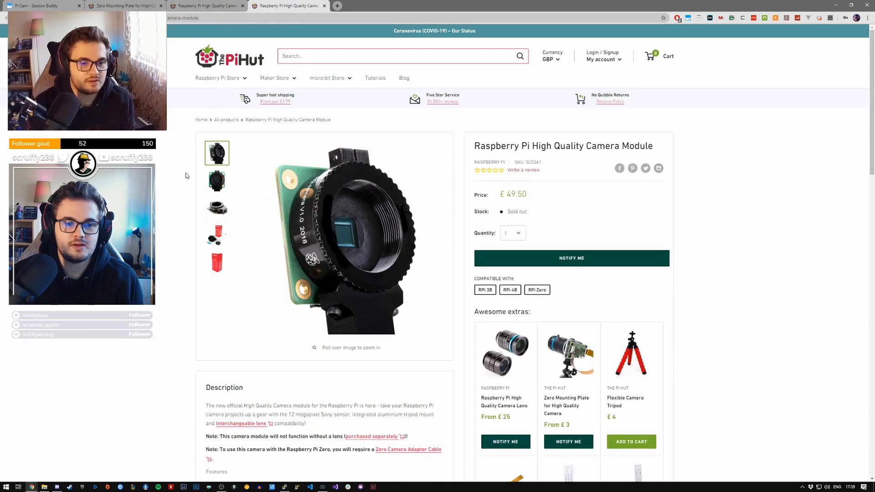
{"action": "mouse_move", "coordinate": [172, 223]}
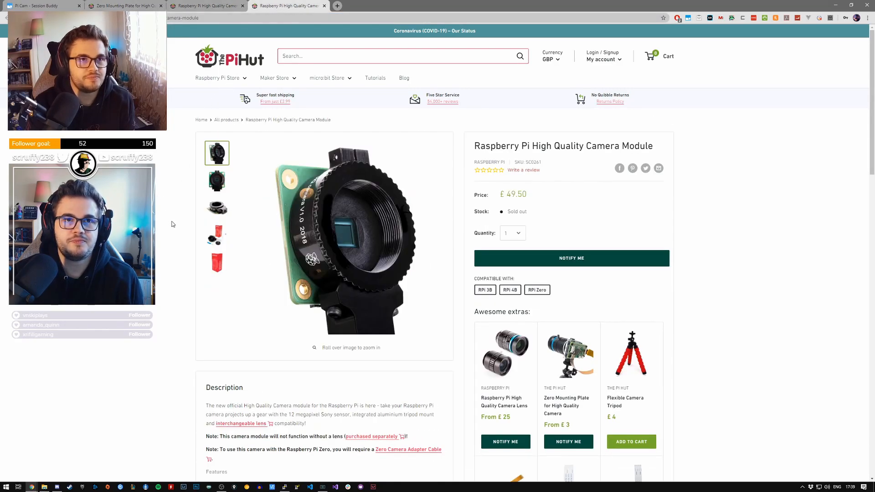
{"action": "mouse_move", "coordinate": [169, 239]}
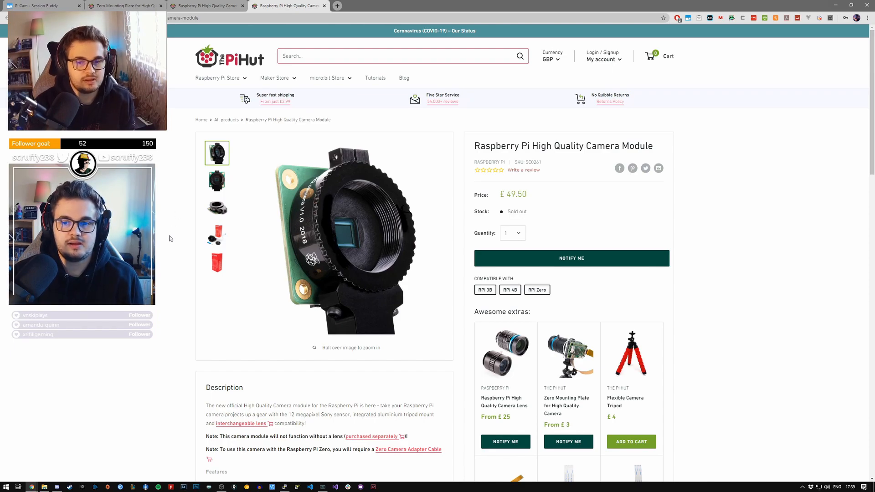
{"action": "mouse_move", "coordinate": [174, 255]}
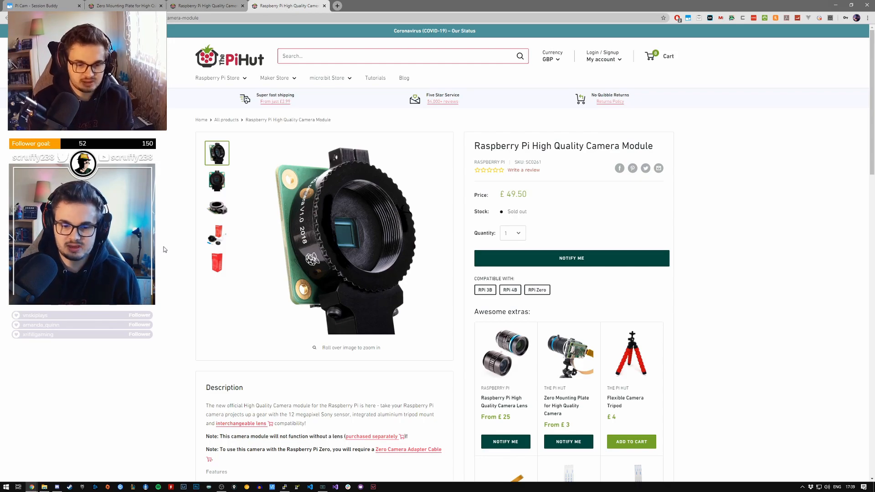
{"action": "scroll", "scroll_direction": "down", "scroll_amount": 3}
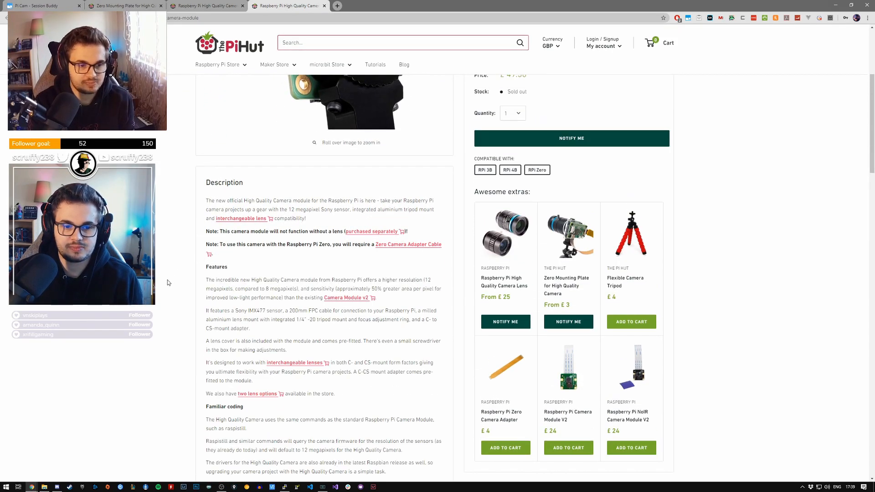
- Read the camera module description, highlighting the paragraph about interchangeable lenses
{"action": "scroll", "scroll_direction": "down", "scroll_amount": 3}
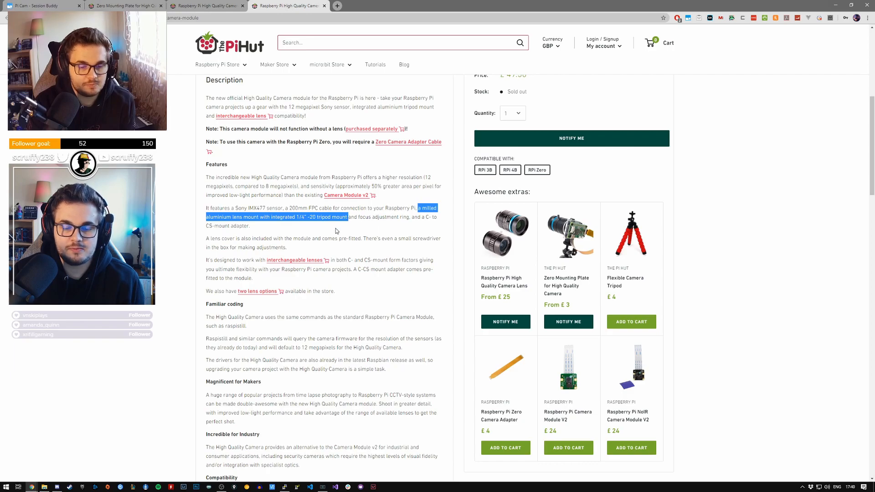
{"action": "mouse_move", "coordinate": [317, 228]}
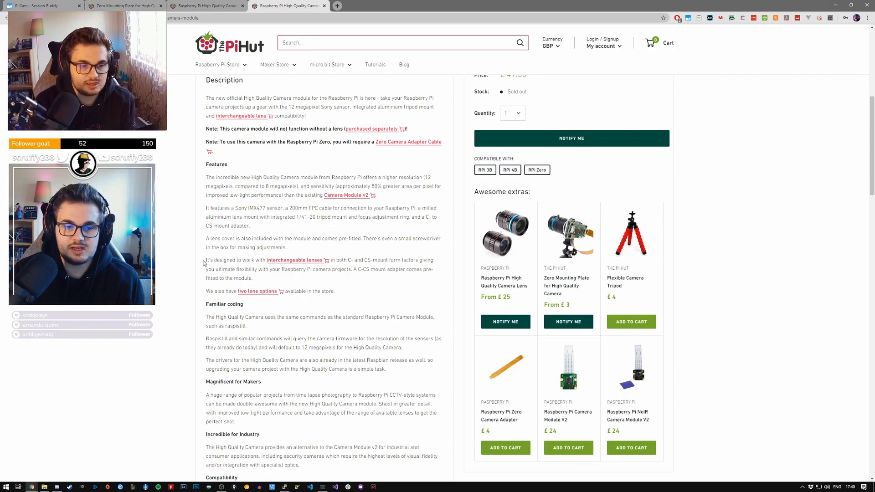
{"action": "left_click_drag", "start_coordinate": [205, 260], "coordinate": [252, 278]}
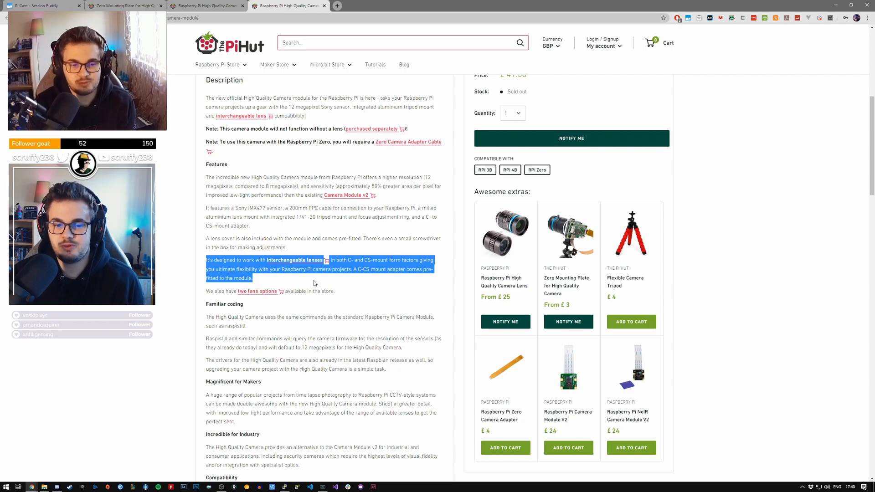
{"action": "left_click", "coordinate": [314, 281]}
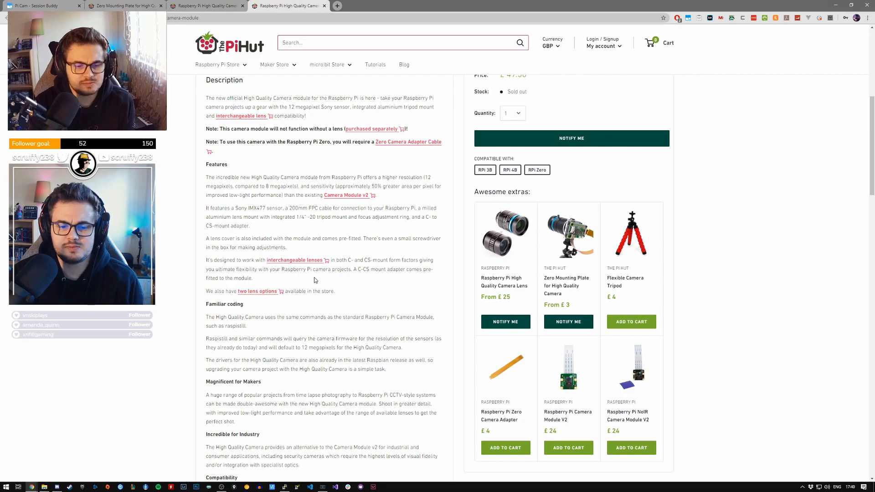
- Continue down the description and highlight the sentence about popular maker projects
{"action": "scroll", "scroll_direction": "down", "scroll_amount": 3}
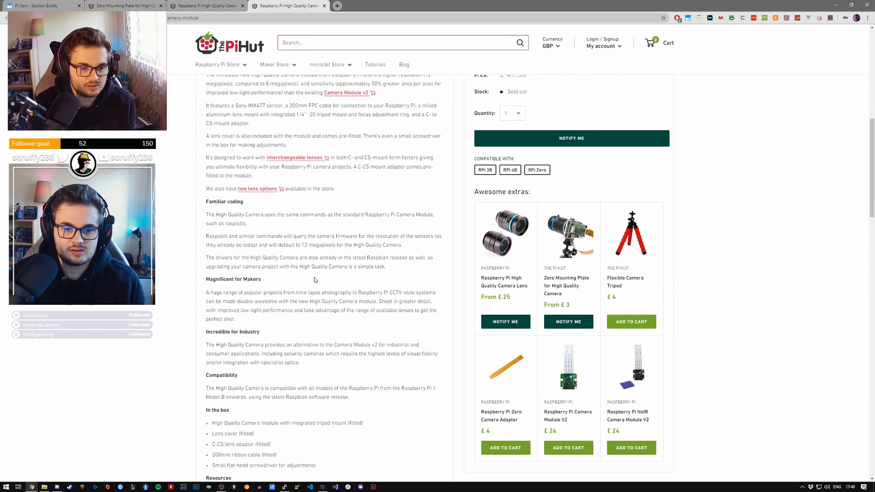
{"action": "scroll", "scroll_direction": "down", "scroll_amount": 3}
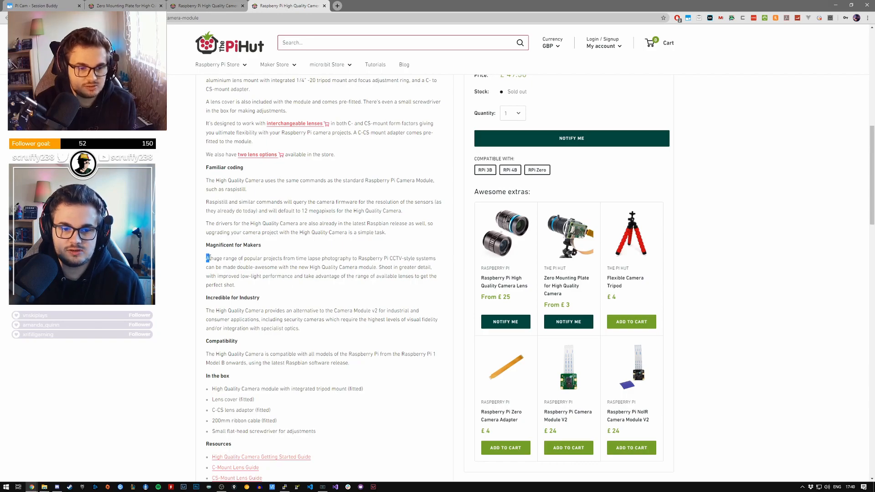
{"action": "left_click_drag", "start_coordinate": [206, 258], "coordinate": [376, 258]}
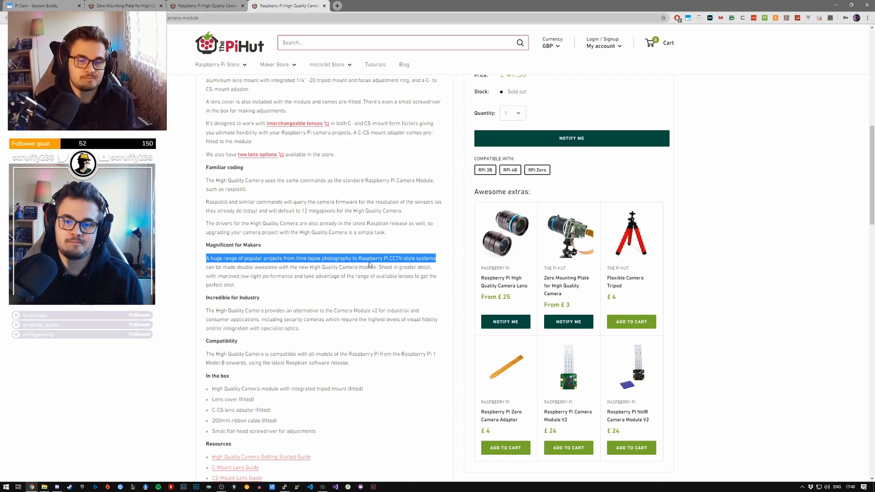
{"action": "mouse_move", "coordinate": [346, 287]}
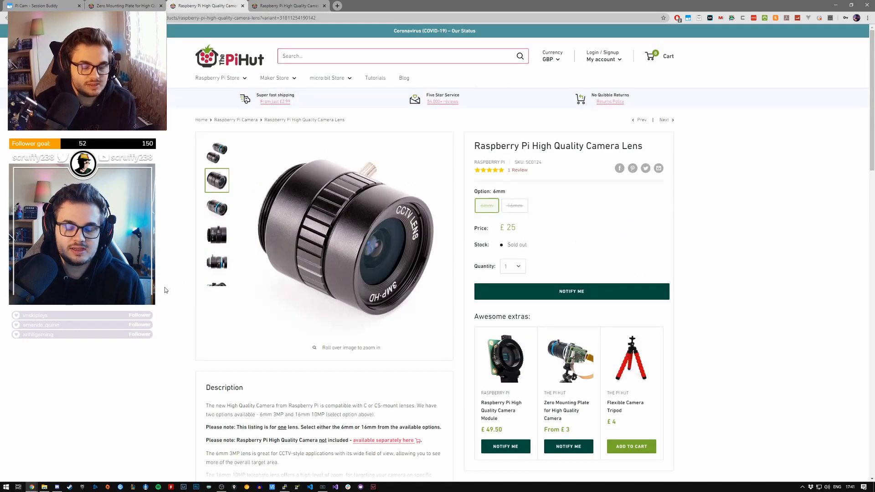
{"action": "mouse_move", "coordinate": [413, 219]}
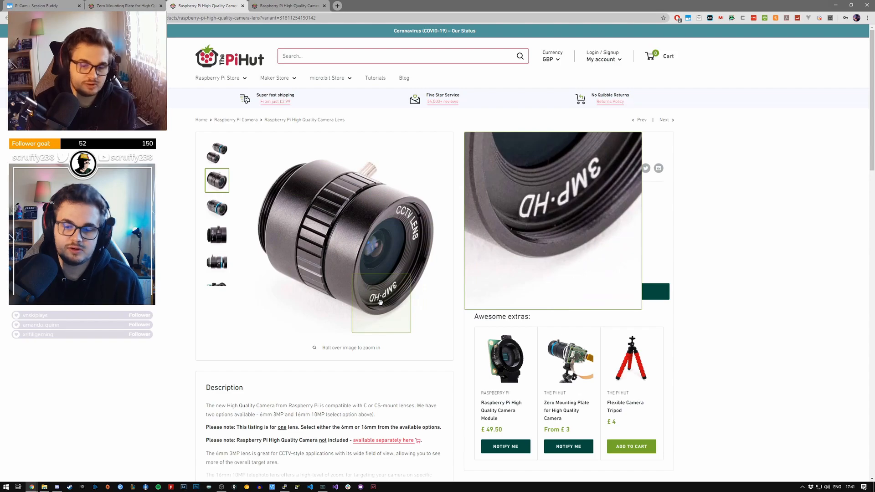
{"action": "mouse_move", "coordinate": [313, 214]}
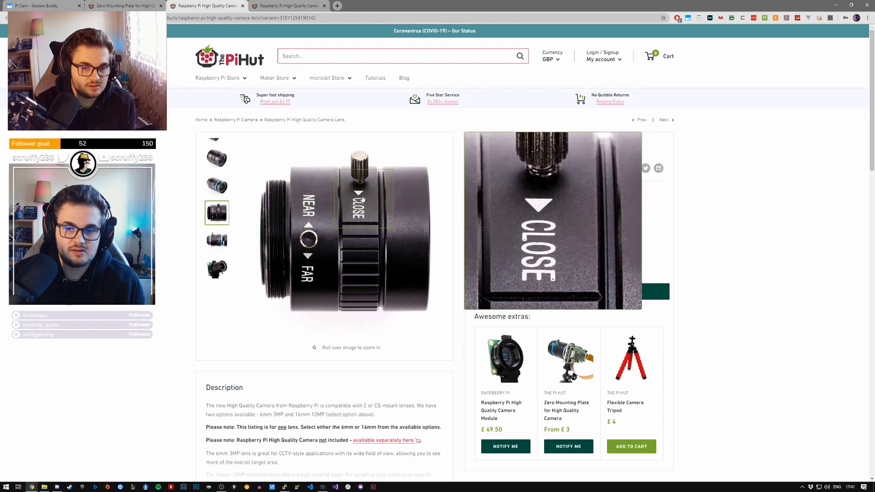
{"action": "mouse_move", "coordinate": [215, 269]}
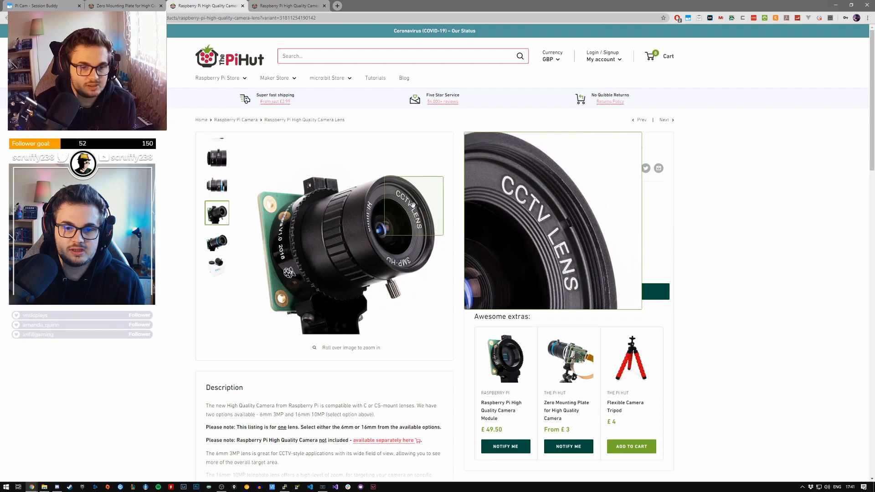
{"action": "mouse_move", "coordinate": [383, 237]}
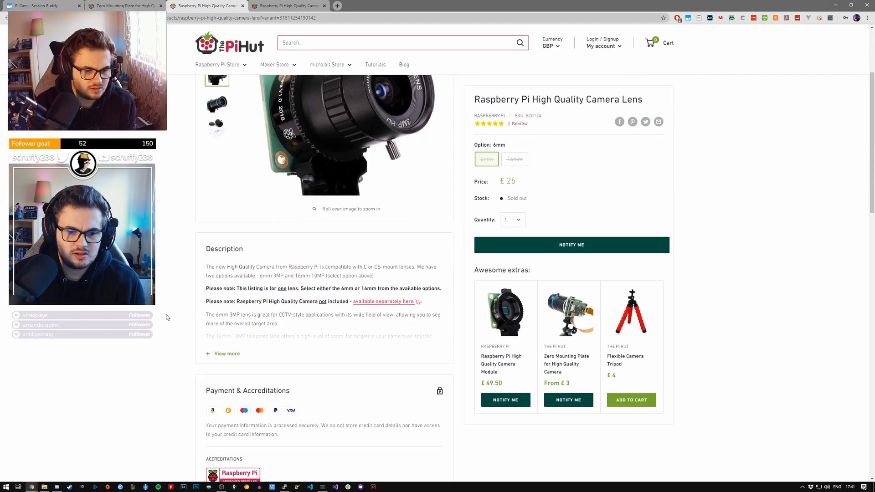
- Scroll the lens page down to the 6mm versus 16mm specification table
{"action": "scroll", "scroll_direction": "down", "scroll_amount": 3}
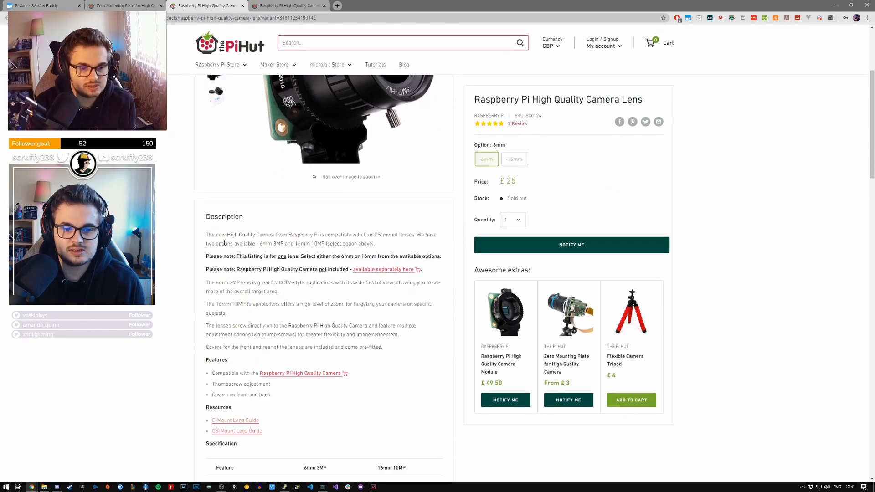
{"action": "scroll", "scroll_direction": "down", "scroll_amount": 3}
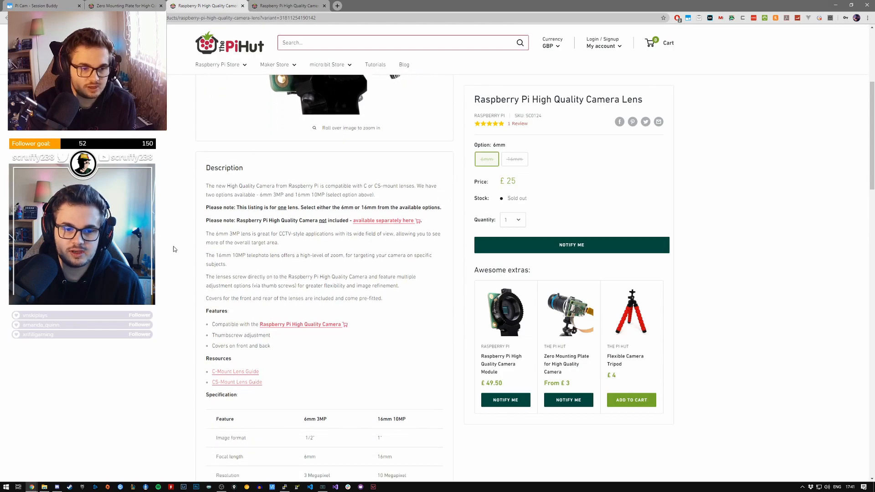
{"action": "scroll", "scroll_direction": "down", "scroll_amount": 3}
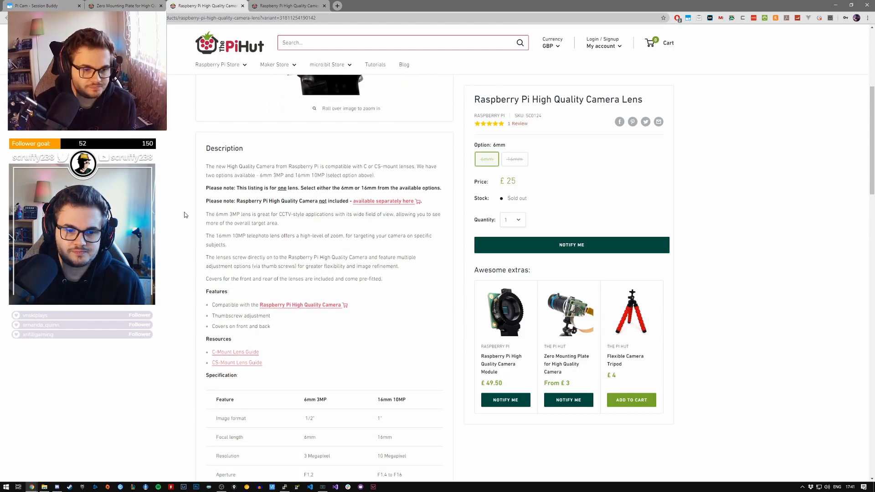
{"action": "scroll", "scroll_direction": "down", "scroll_amount": 3}
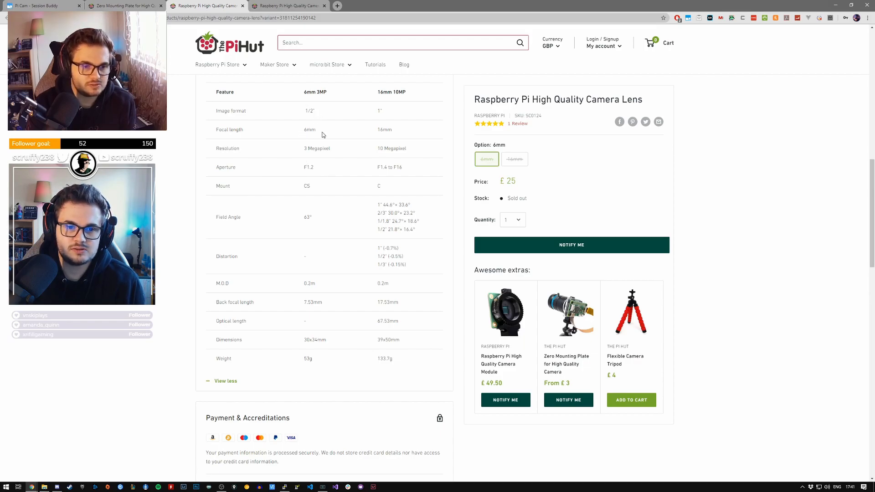
{"action": "mouse_move", "coordinate": [328, 149]}
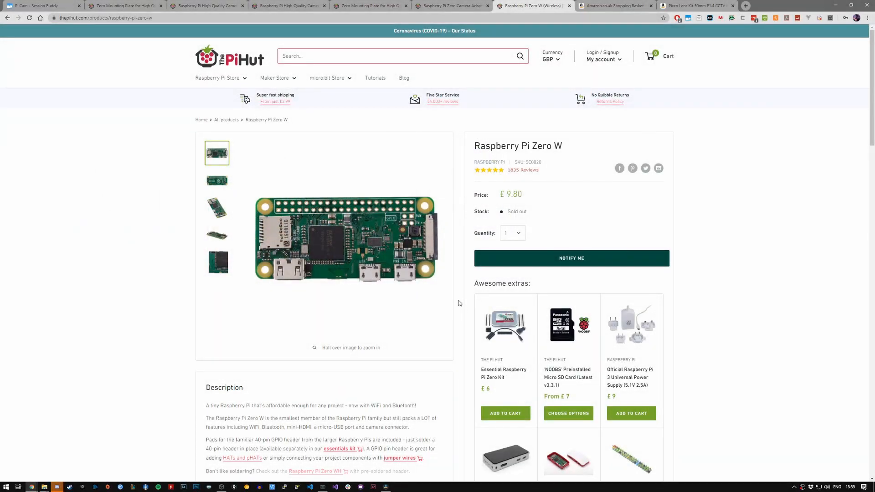
{"action": "mouse_move", "coordinate": [586, 293]}
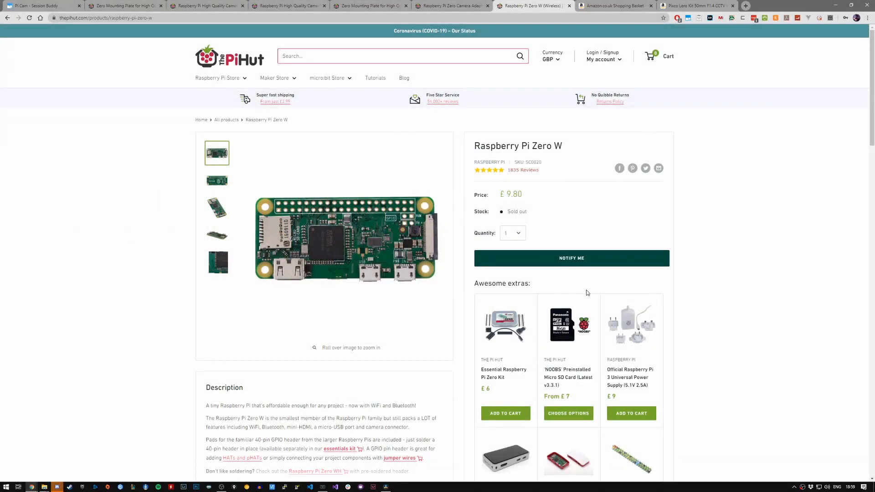
{"action": "mouse_move", "coordinate": [569, 325]}
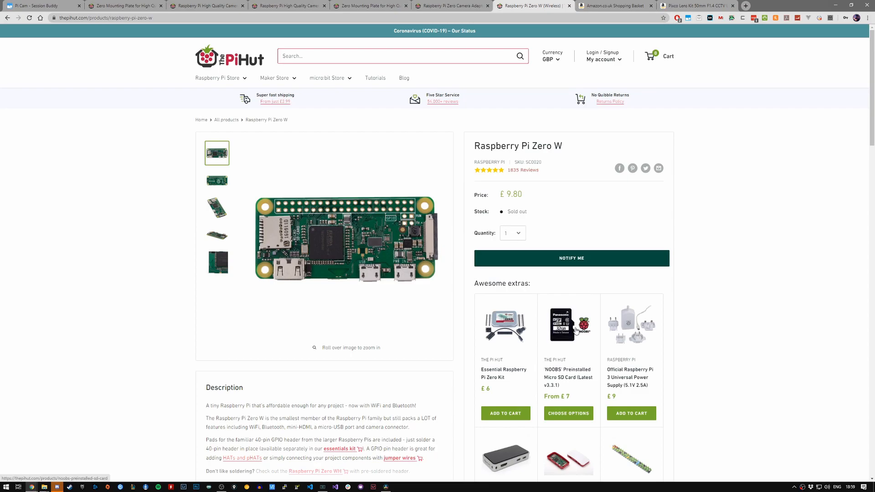
{"action": "mouse_move", "coordinate": [585, 289]}
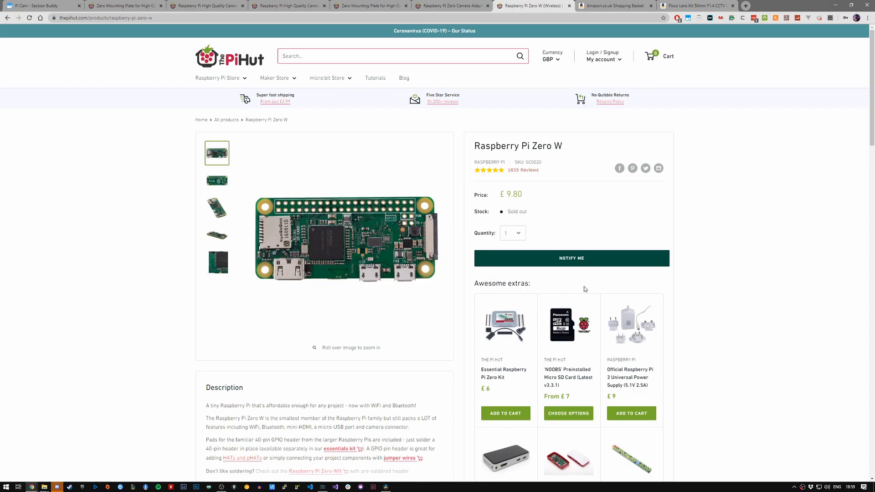
{"action": "mouse_move", "coordinate": [579, 287]}
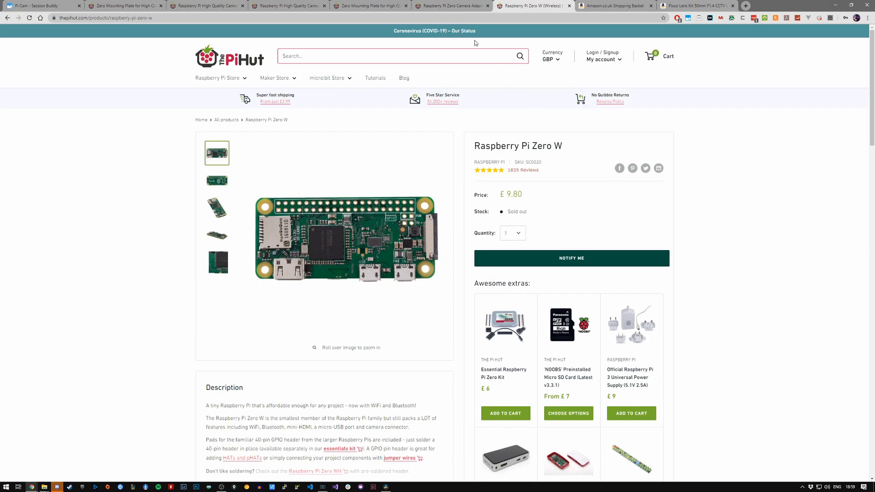
- View a second Zero Mounting Plate photo, then return to the 16mm camera lens page
{"action": "left_click", "coordinate": [451, 5]}
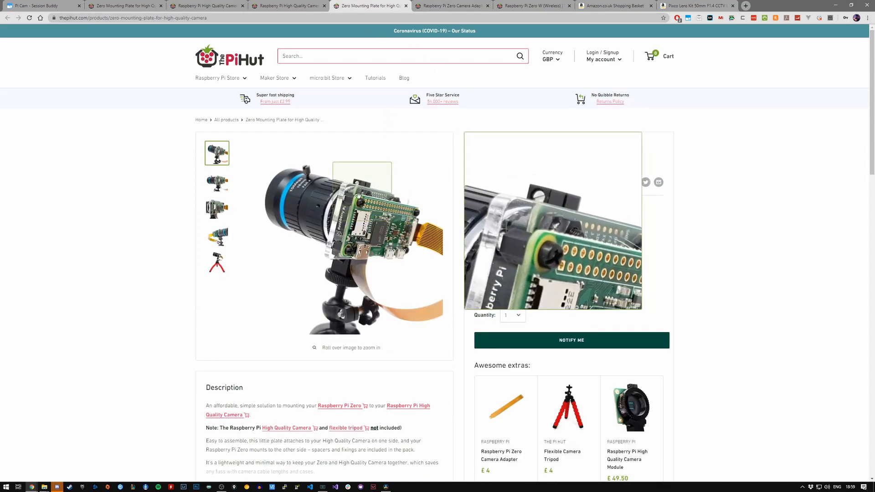
{"action": "left_click", "coordinate": [216, 181]}
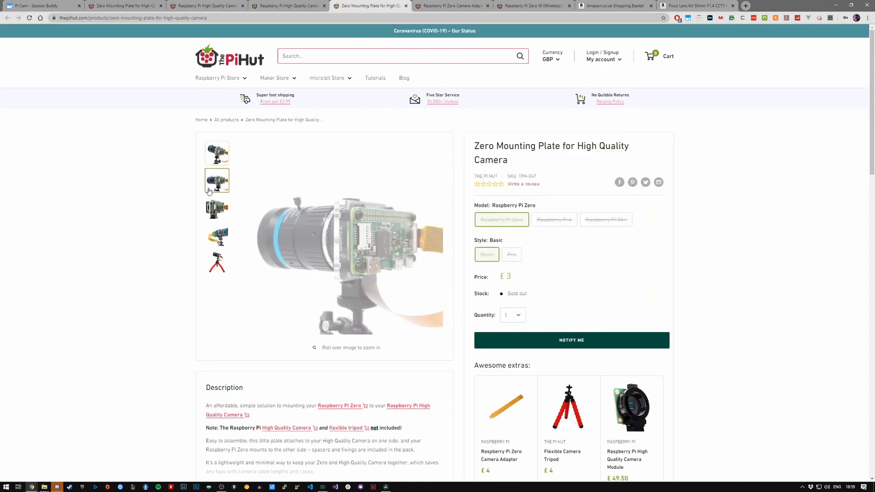
{"action": "left_click", "coordinate": [216, 209]}
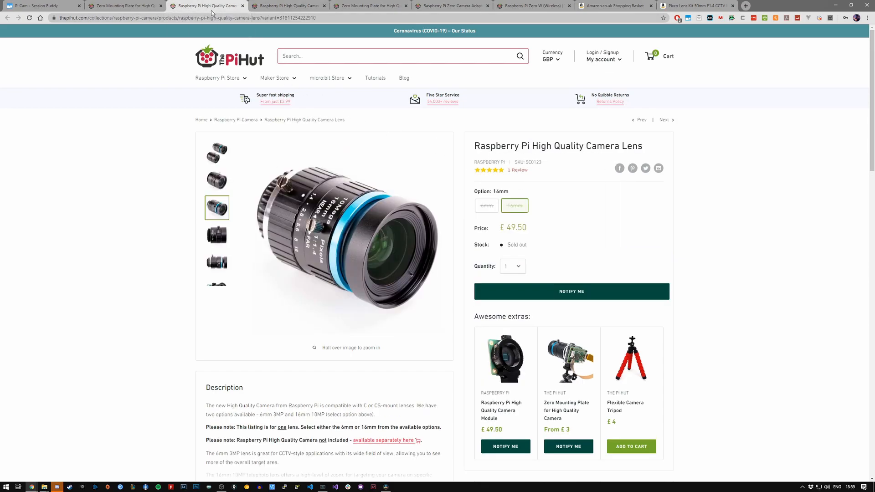
- Show the 6mm lens variant at £25, then move on to the EposVox custom-lens webcam review on YouTube
{"action": "left_click", "coordinate": [485, 206]}
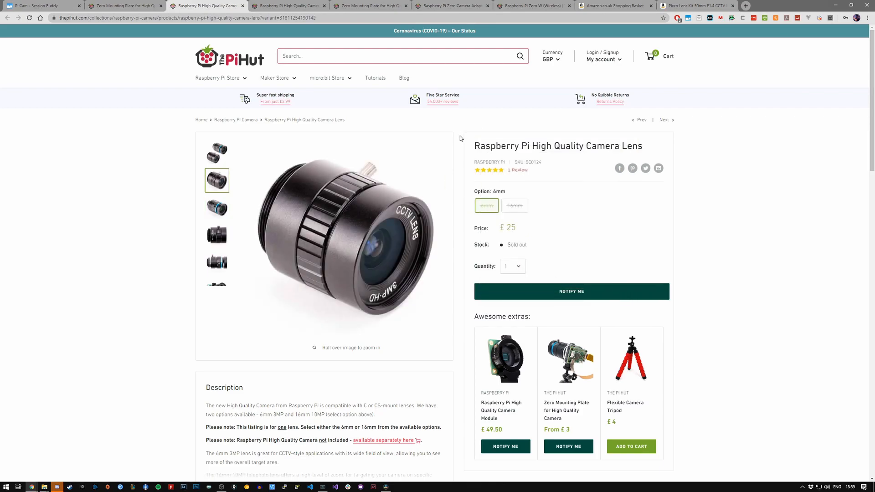
{"action": "left_click", "coordinate": [692, 5]}
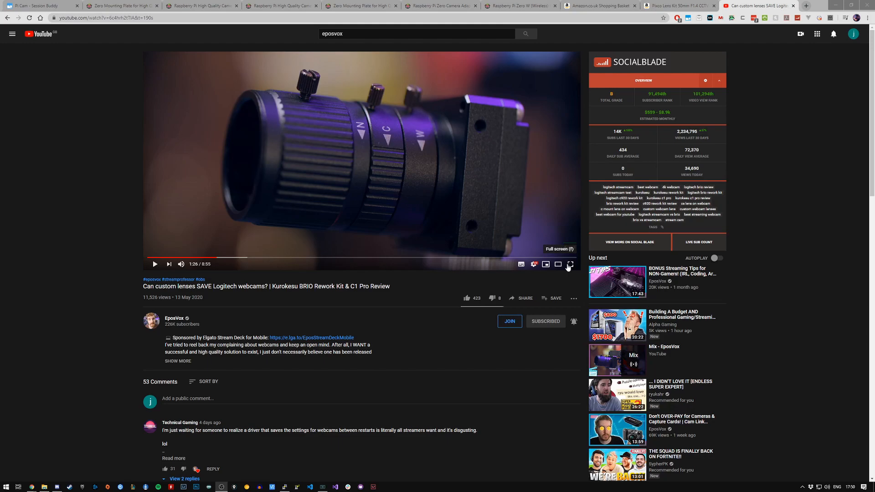
- Make the EposVox lens review video fill the whole screen
{"action": "left_click", "coordinate": [569, 264]}
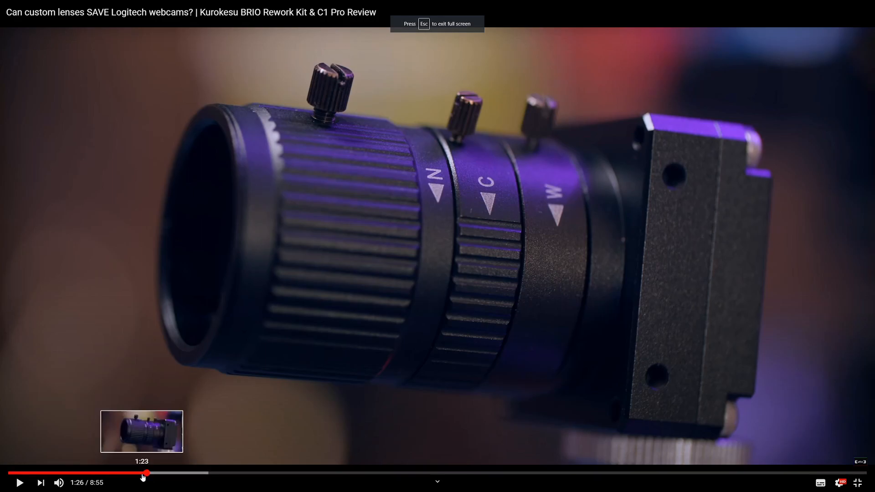